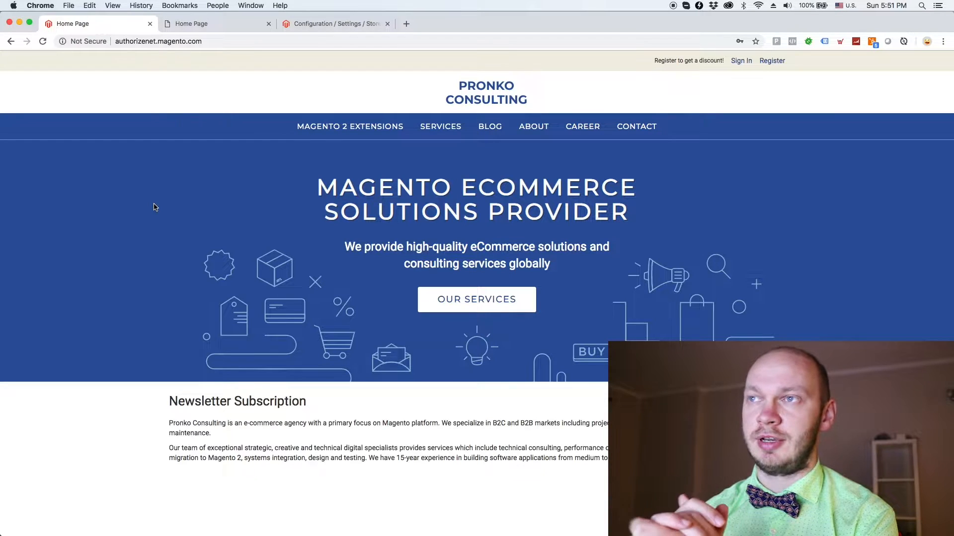
mouse_move(371, 67)
type("mcs")
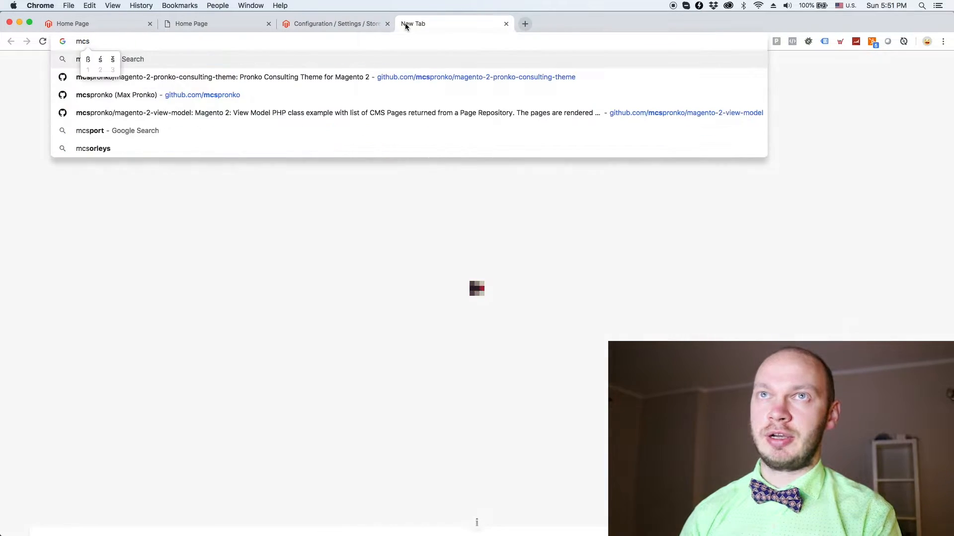
- Pick the 'pronko' theme repository suggestion and scroll its README down through the Tutorials section
type("pronko/magento-2-pronko-consulting-theme")
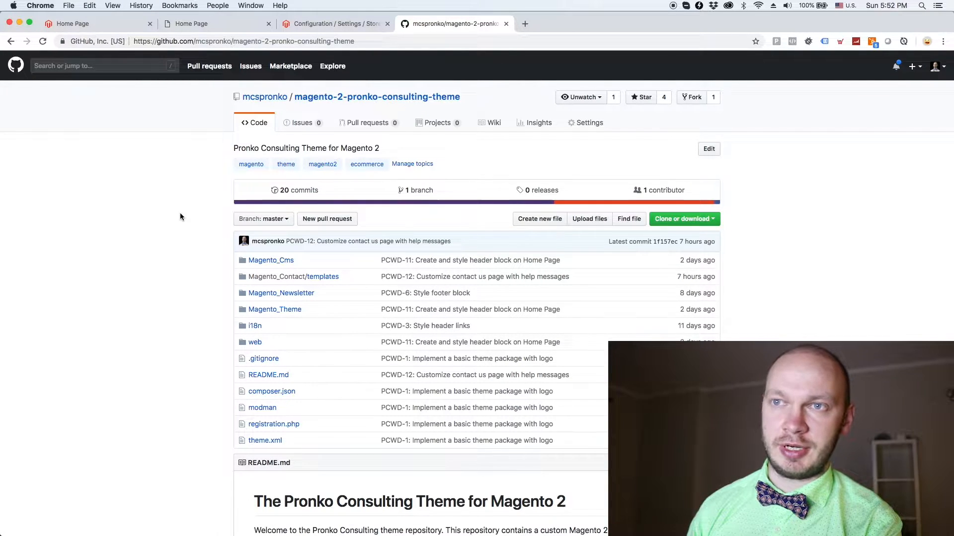
scroll("down", 3)
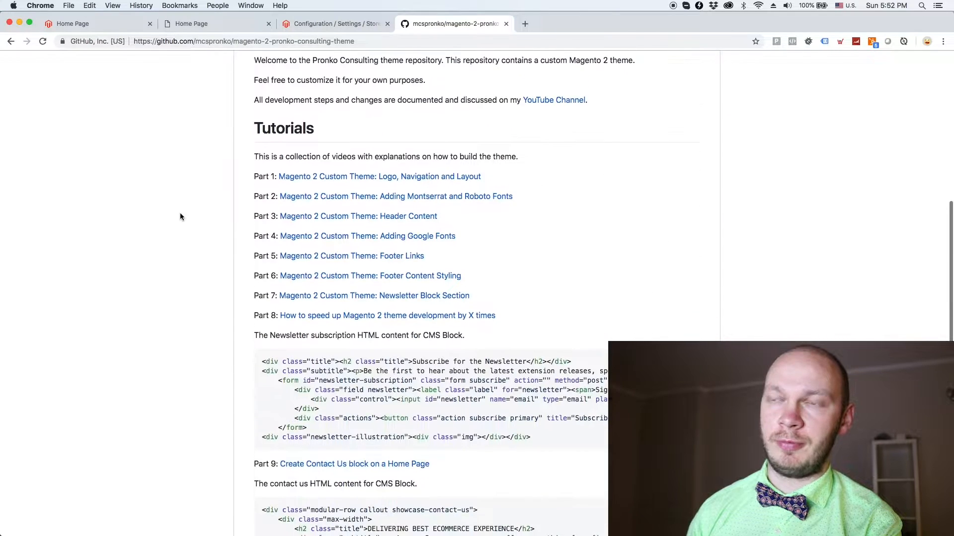
scroll("down", 3)
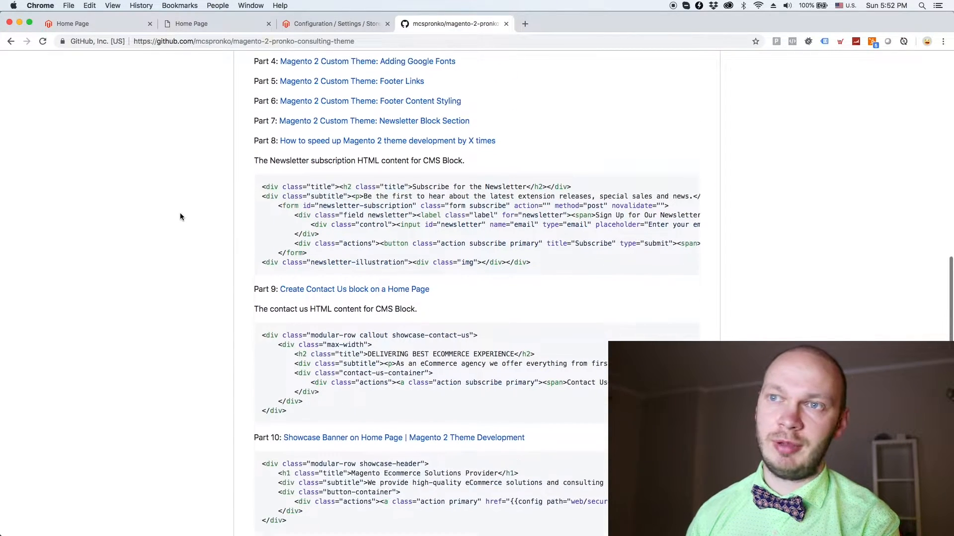
mouse_move(205, 357)
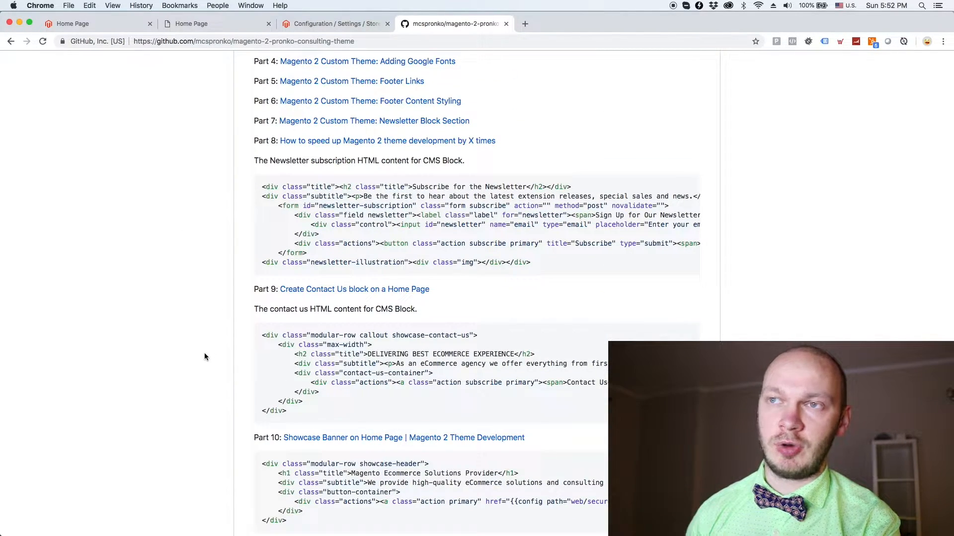
scroll("down", 3)
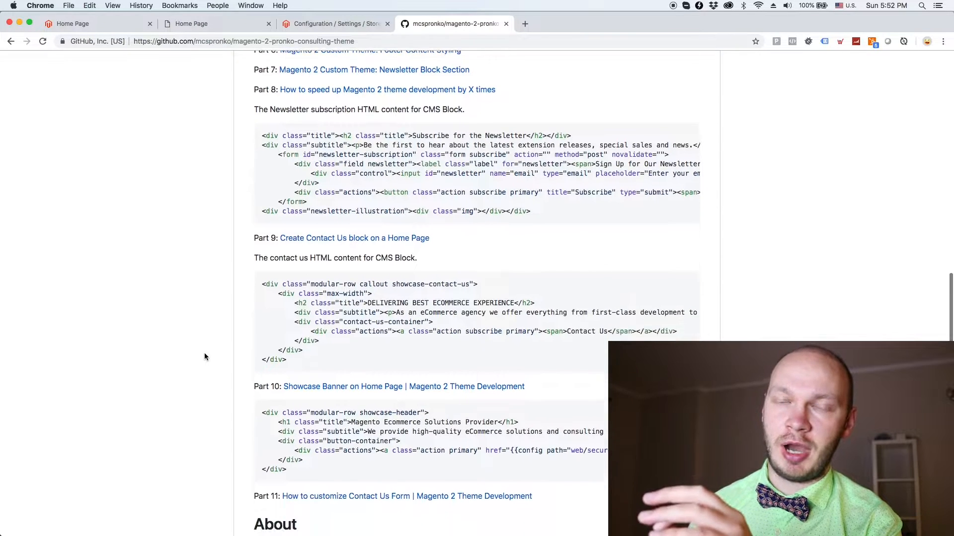
scroll("down", 3)
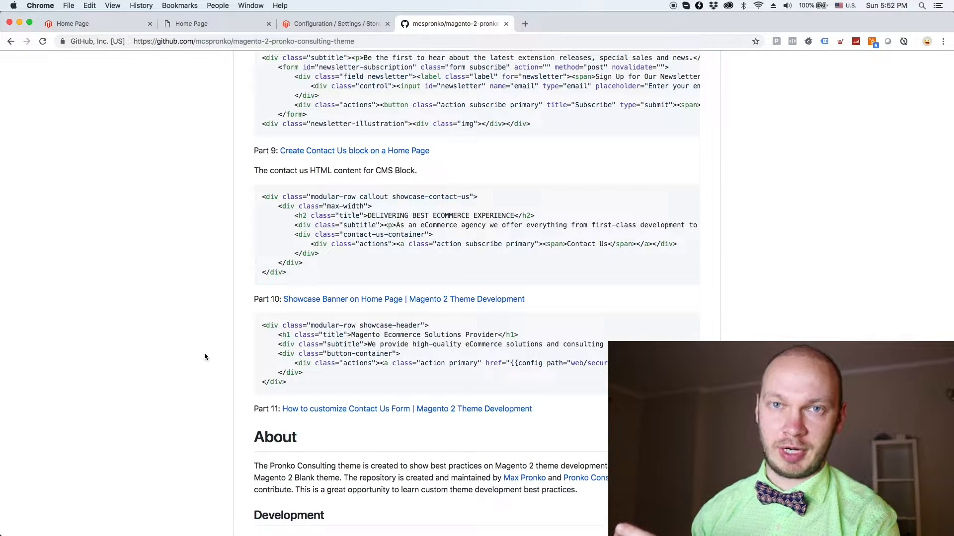
left_click(94, 23)
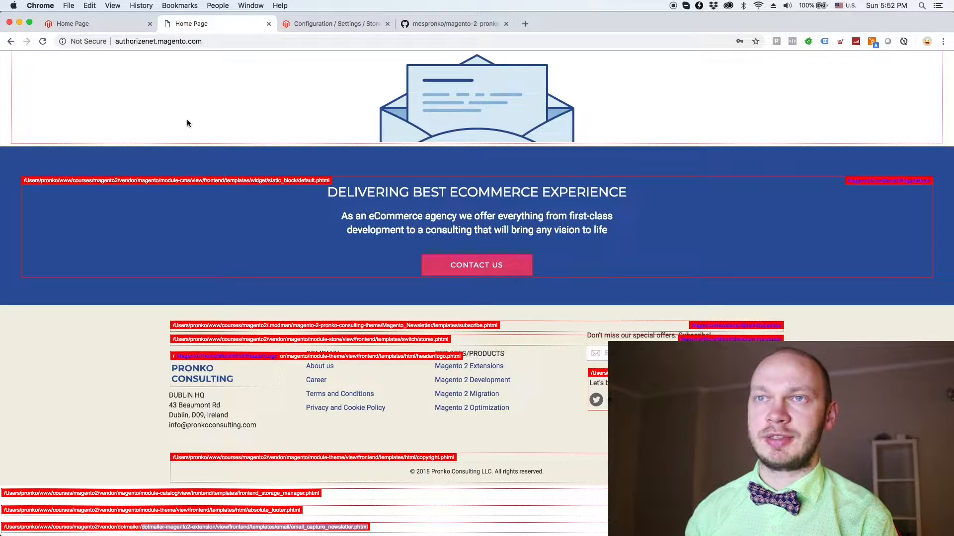
- Scroll up and down the hinted home page to inspect template path hints on header, logo and hero banner
scroll("up", 3)
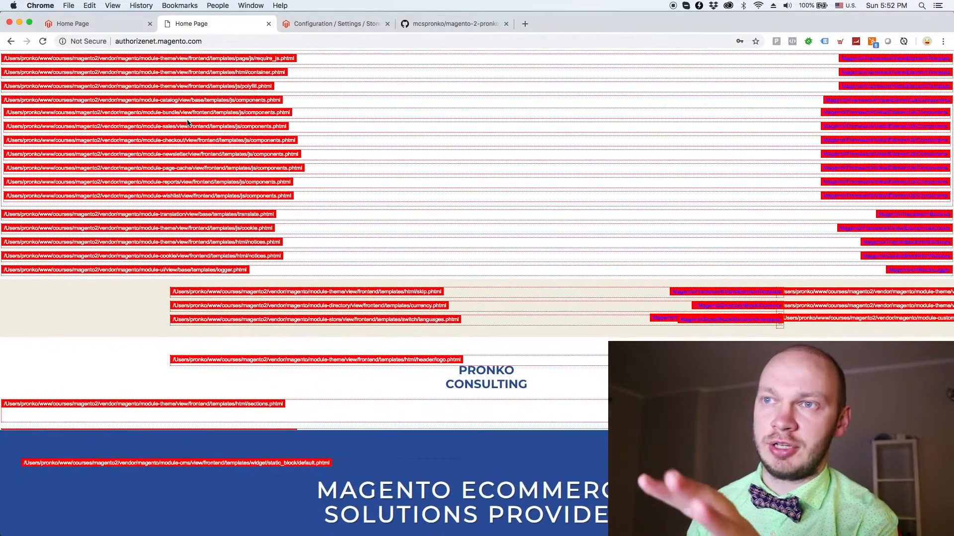
mouse_move(189, 126)
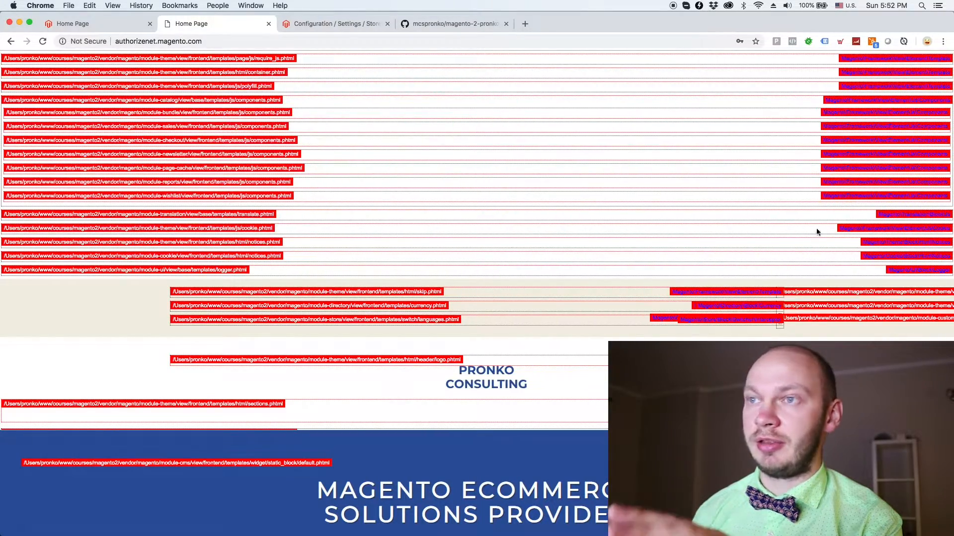
scroll("down", 3)
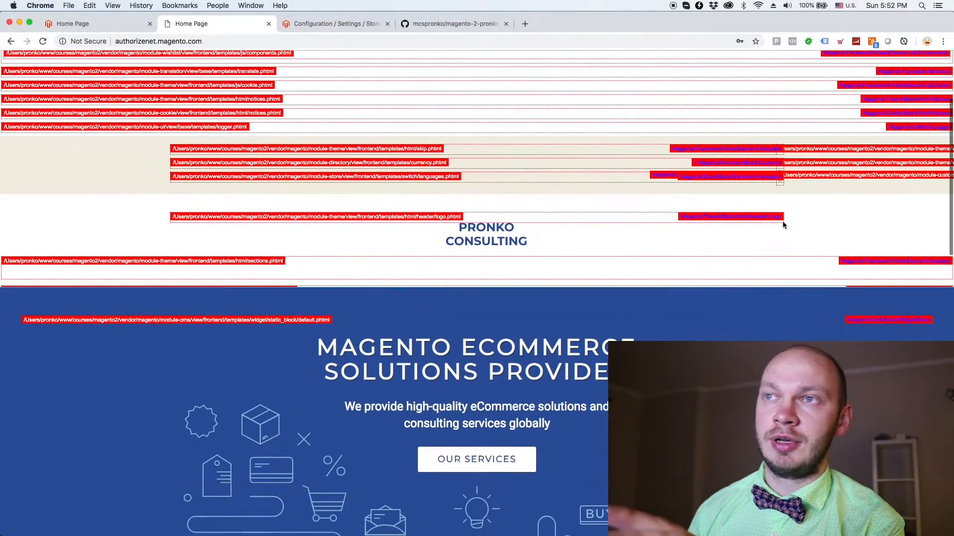
scroll("down", 3)
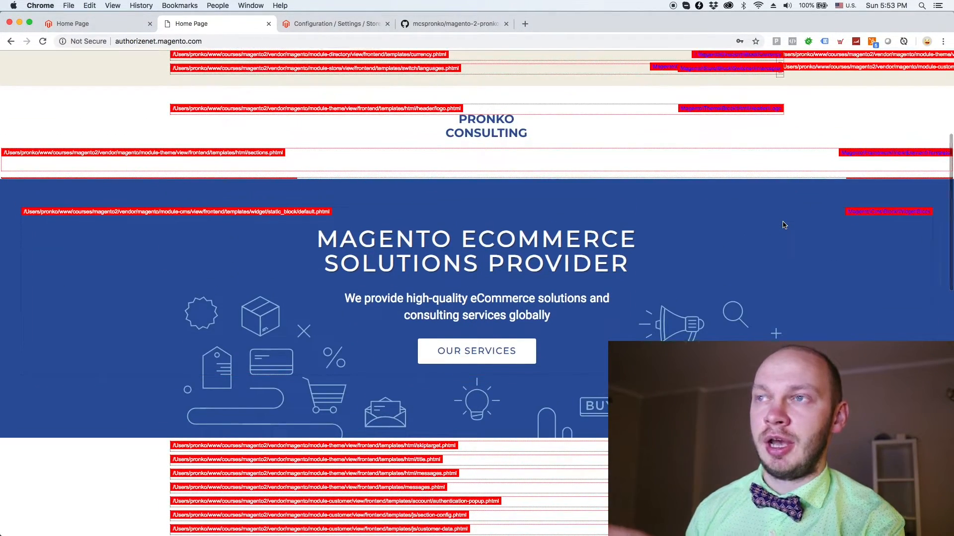
scroll("up", 3)
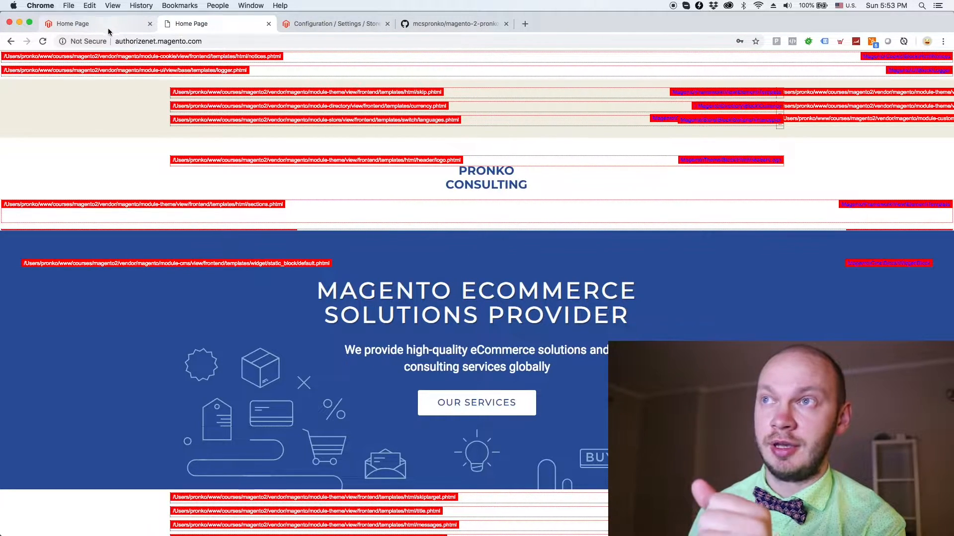
scroll("up", 3)
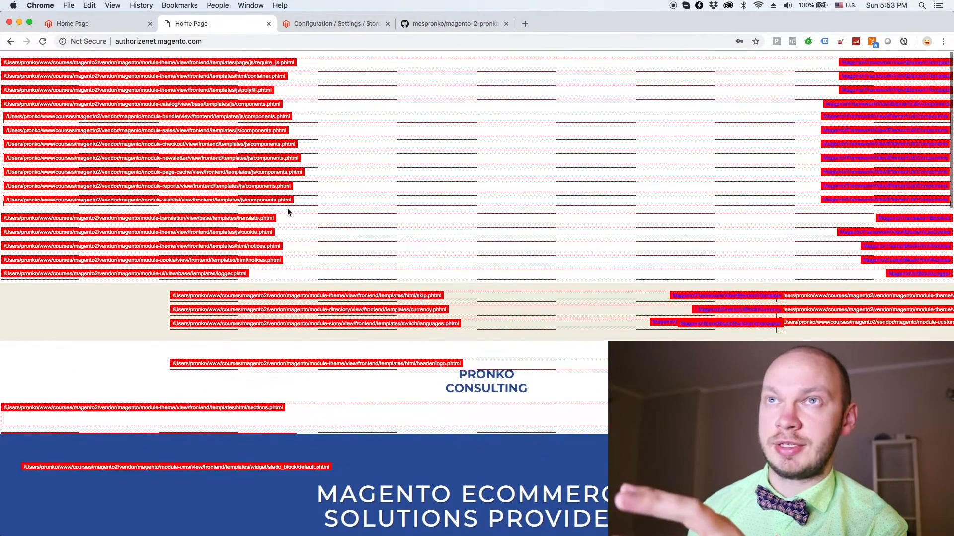
scroll("down", 3)
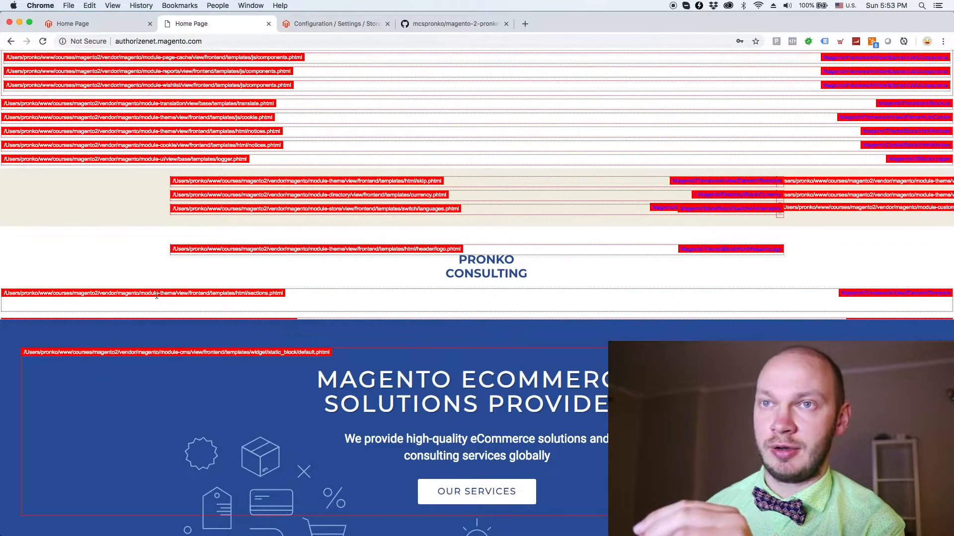
mouse_move(304, 317)
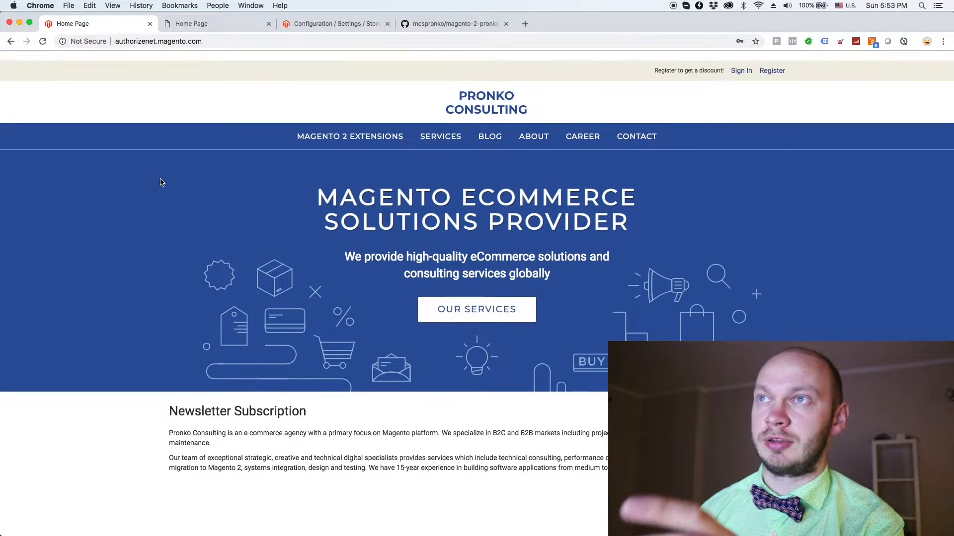
- Scroll the plain home page up before returning to the hint-covered copy
scroll("up", 3)
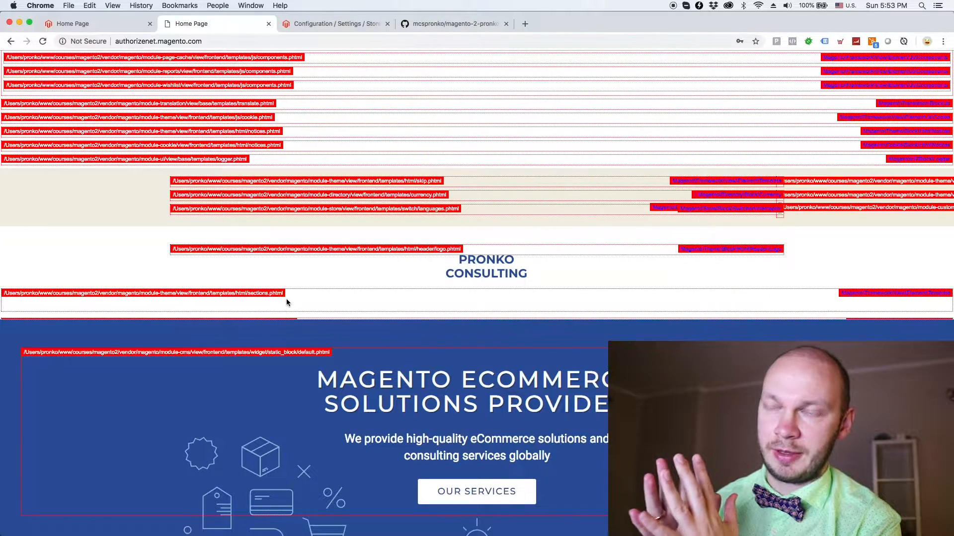
scroll("down", 3)
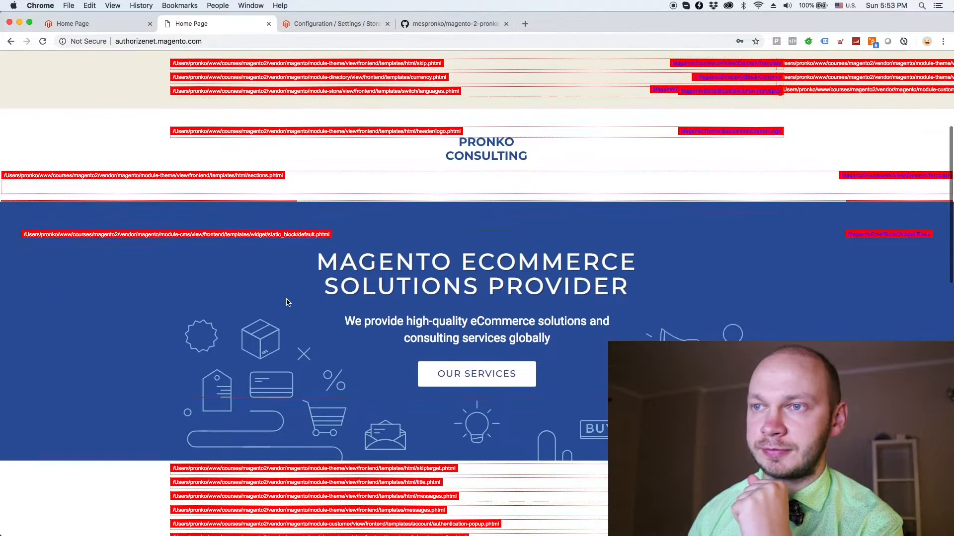
scroll("up", 3)
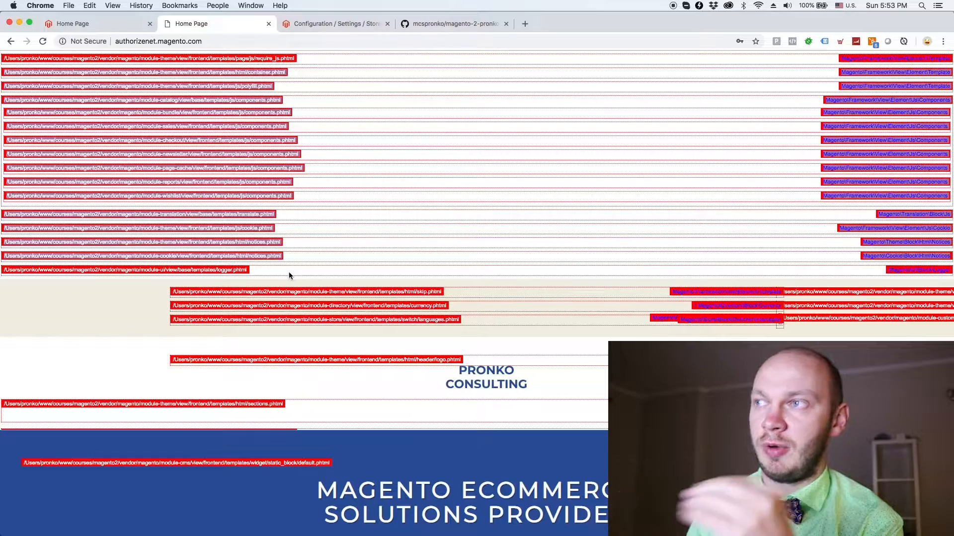
scroll("down", 3)
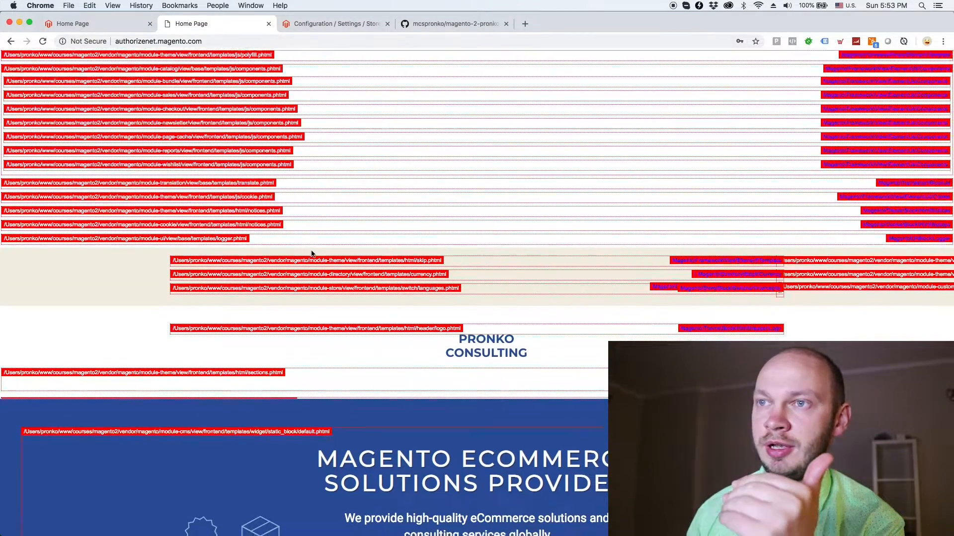
scroll("down", 3)
type("js/emailCapture")
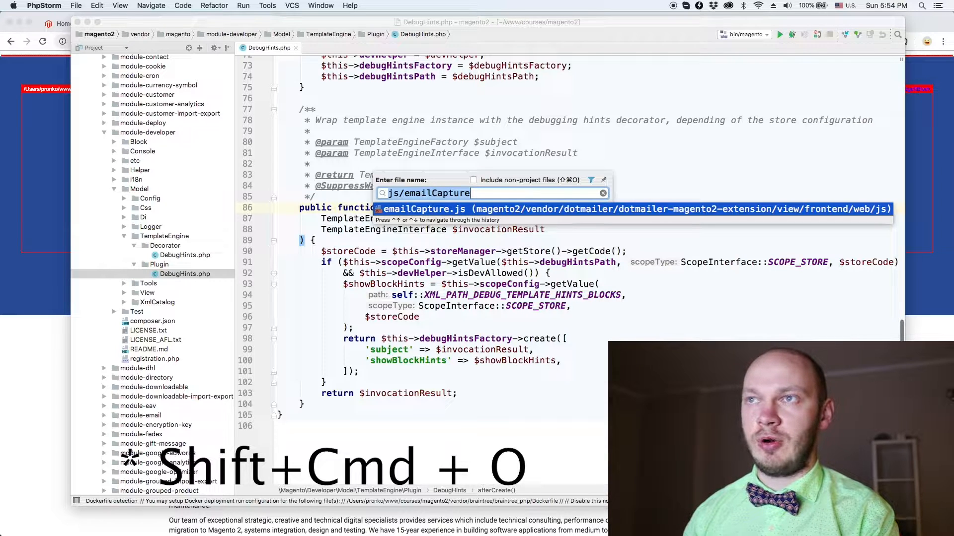
- Search 'view/frontend/templates/html/title.phtml', then move to the Magento\Theme\Block\Html\Title class result
type("view/frontend/templates/html/title.phtml")
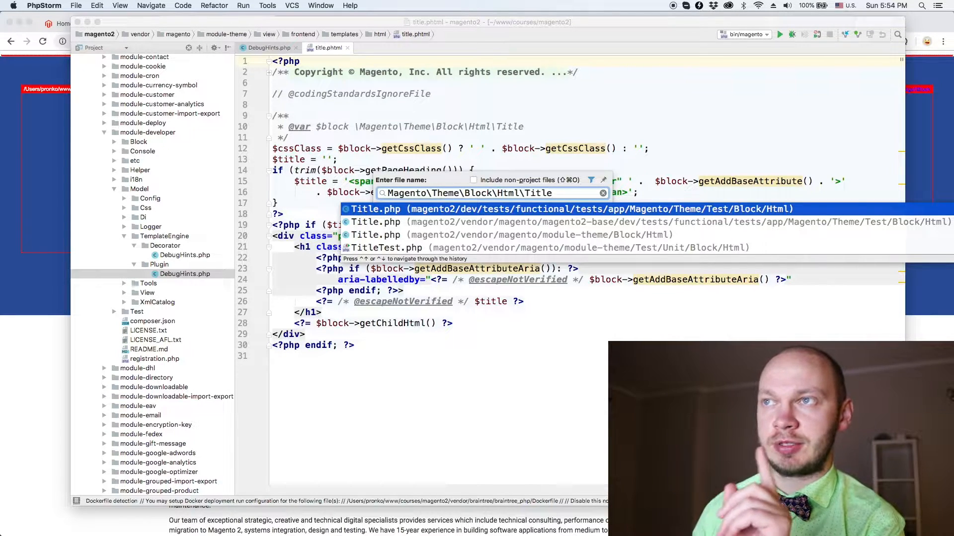
key("down")
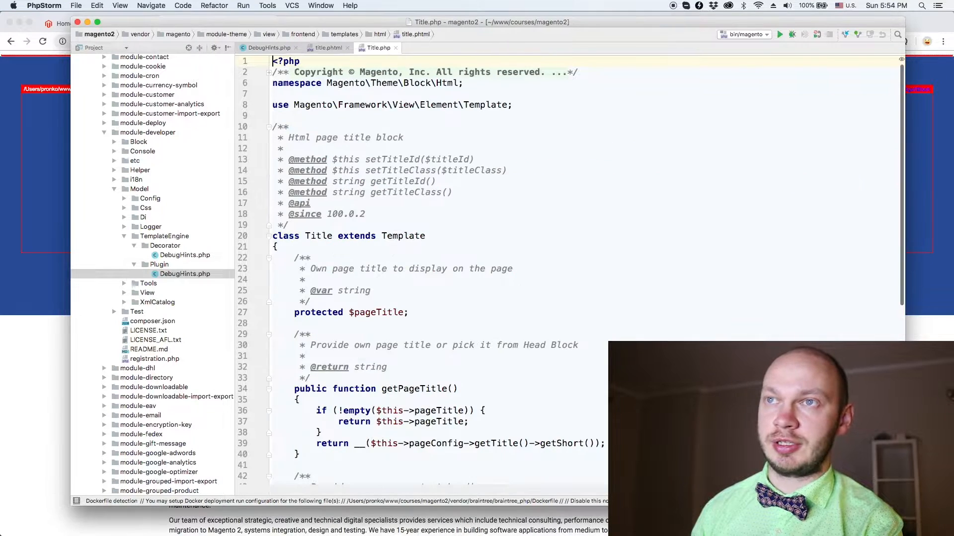
left_click(434, 283)
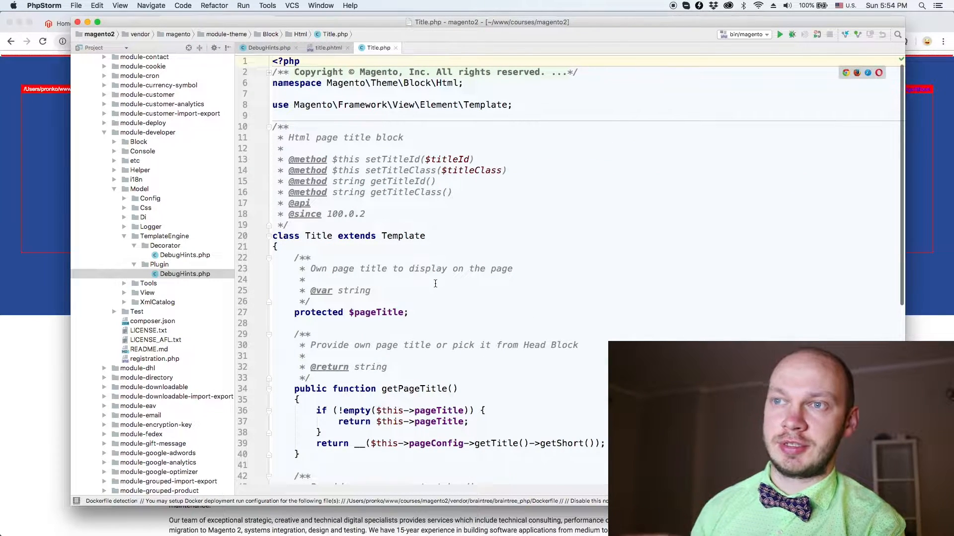
scroll("down", 3)
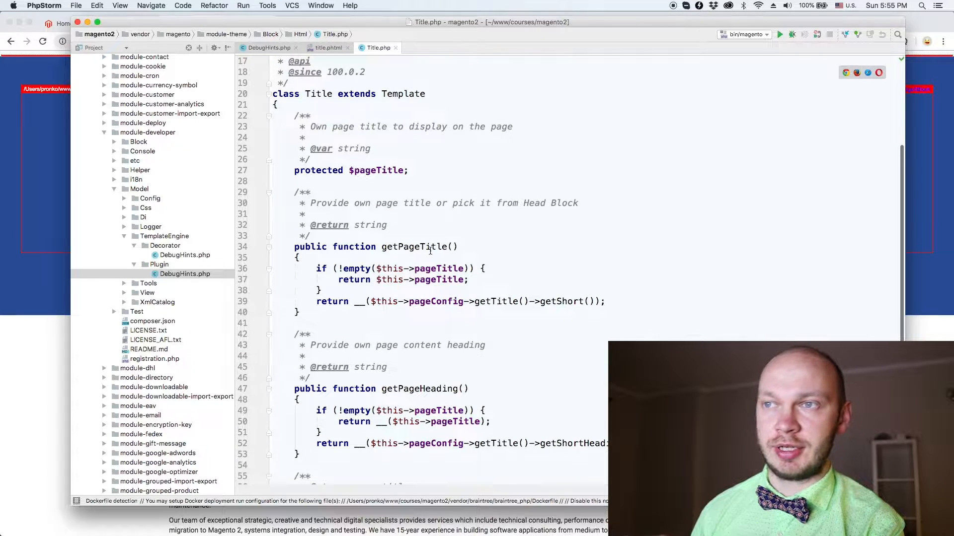
scroll("down", 3)
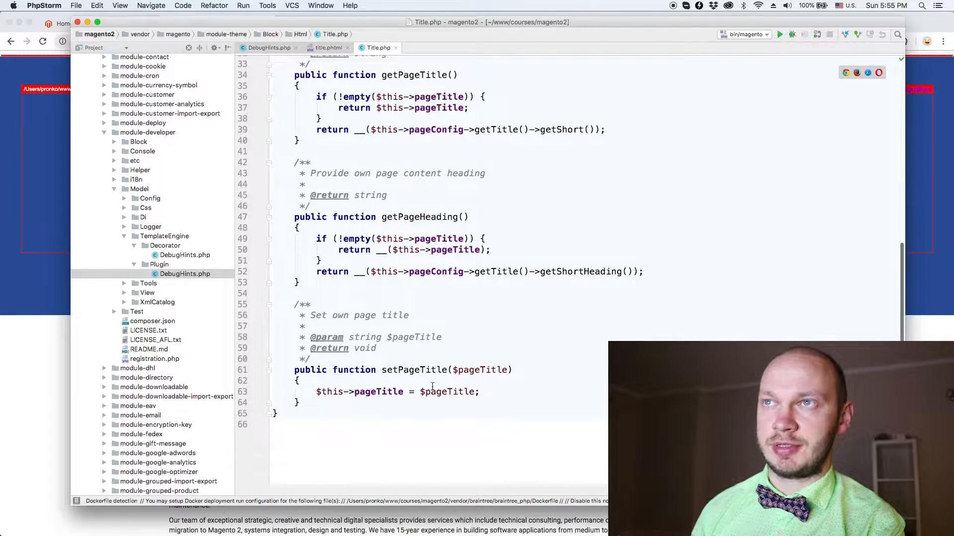
double_click(414, 370)
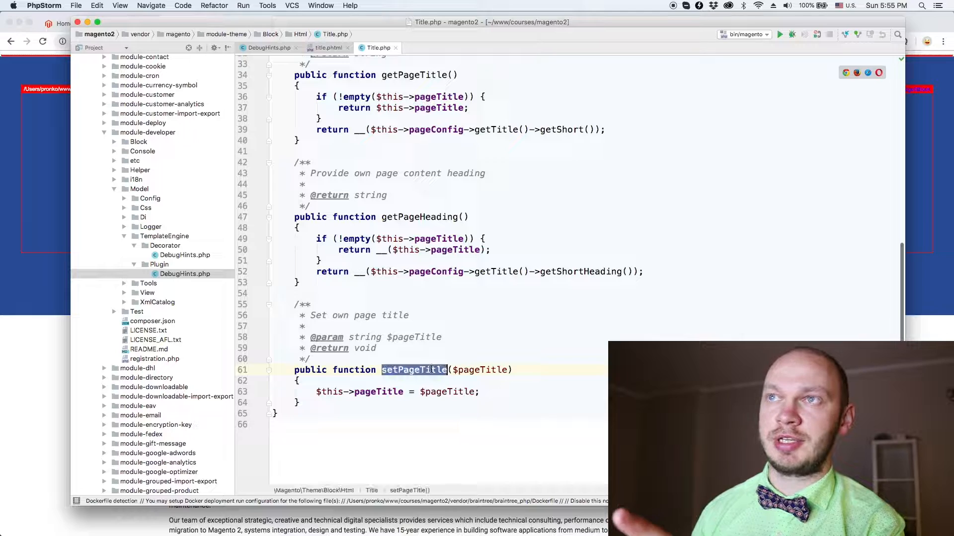
scroll("up", 3)
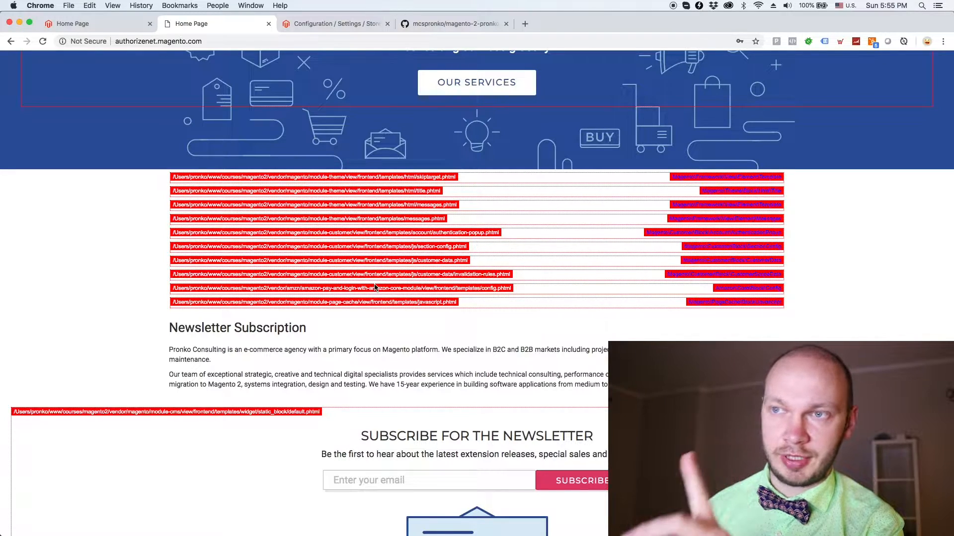
- Scroll the hinted home page down past the newsletter and services blocks to the footer hints
scroll("down", 3)
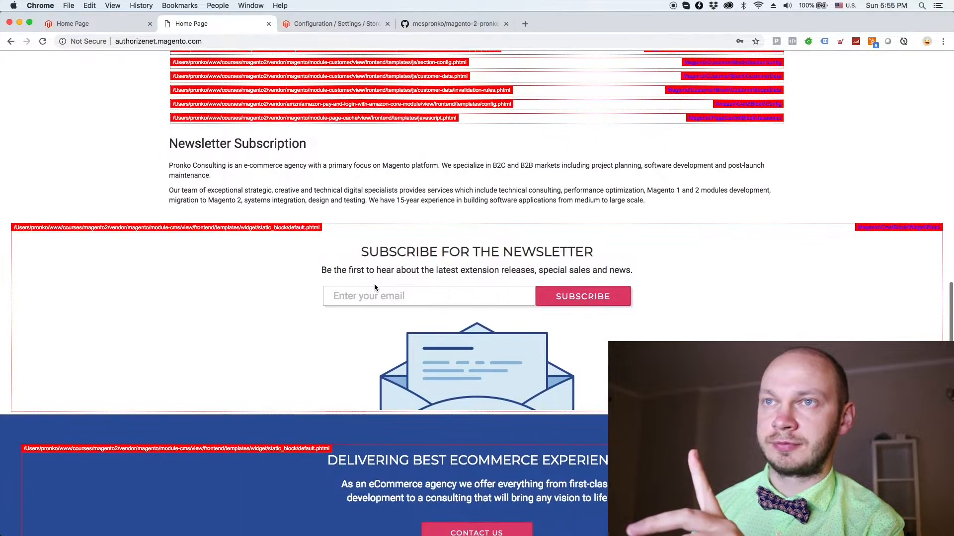
scroll("down", 3)
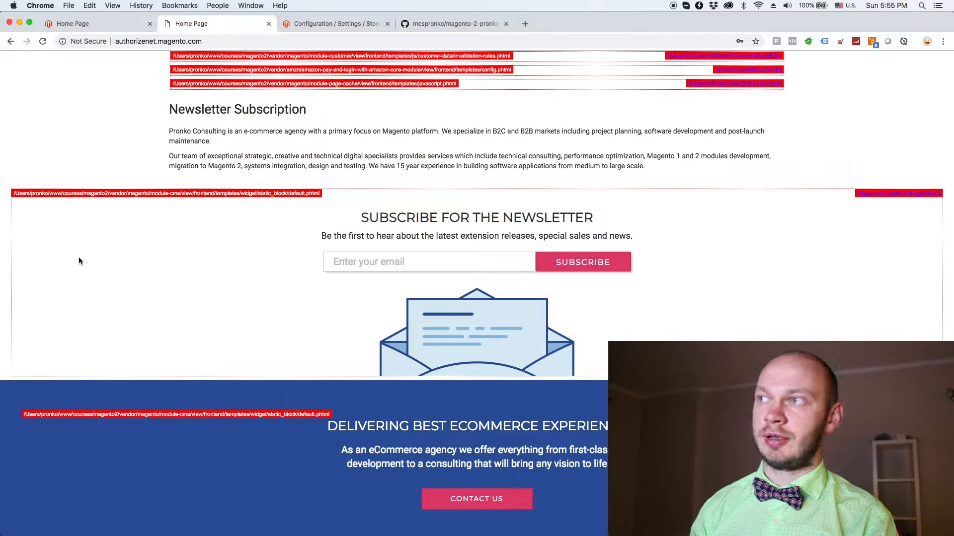
mouse_move(292, 206)
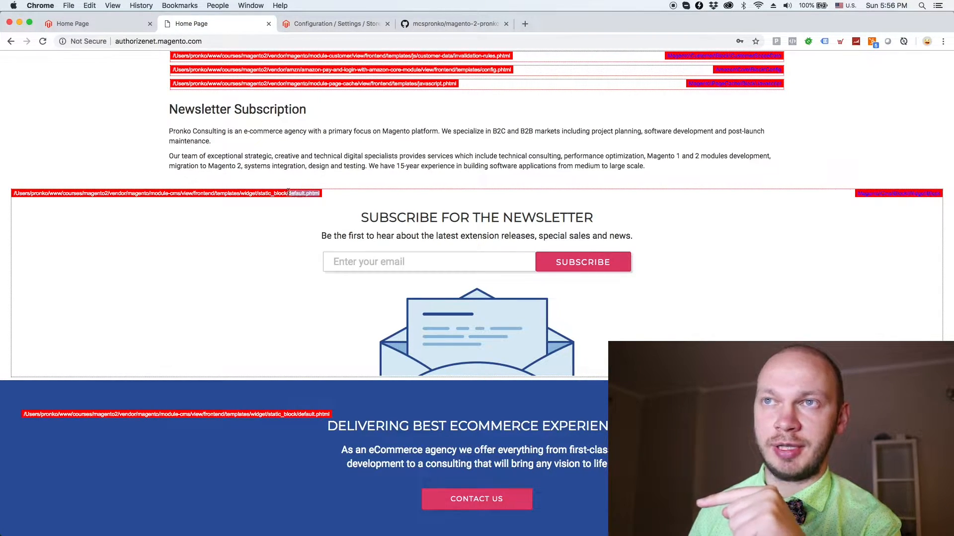
scroll("down", 3)
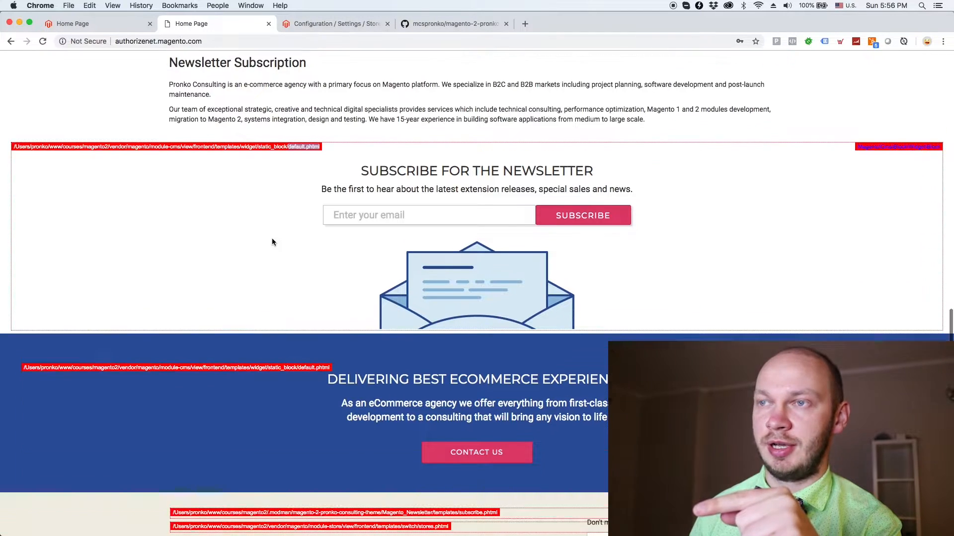
scroll("down", 3)
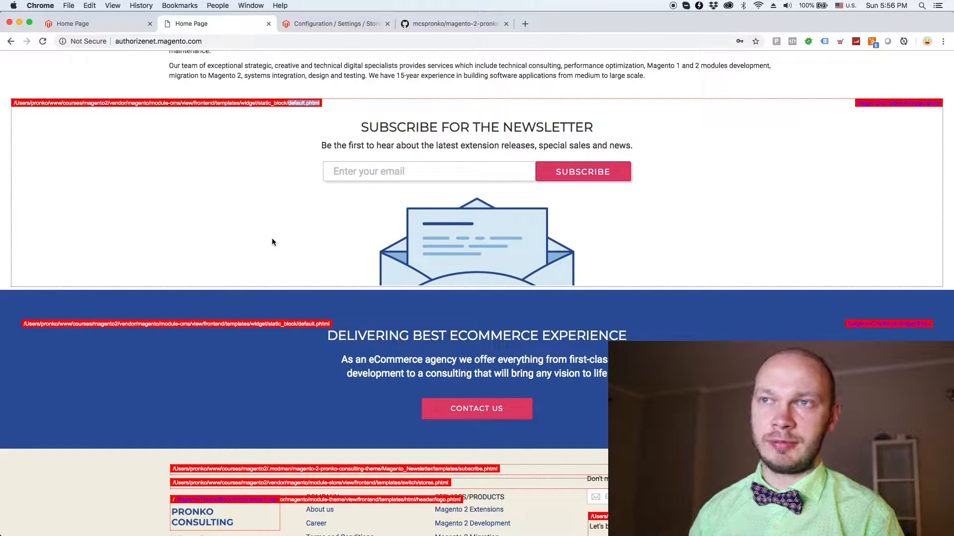
scroll("down", 3)
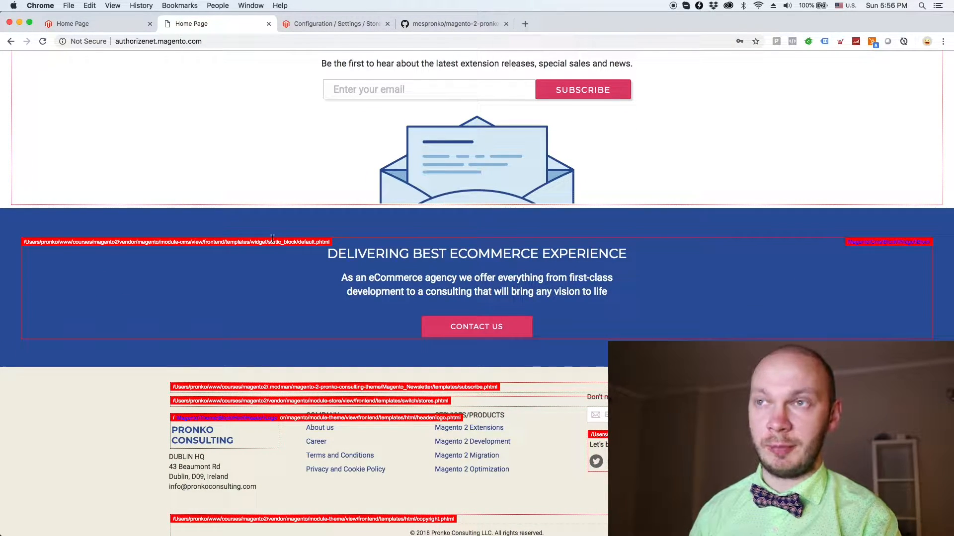
scroll("down", 3)
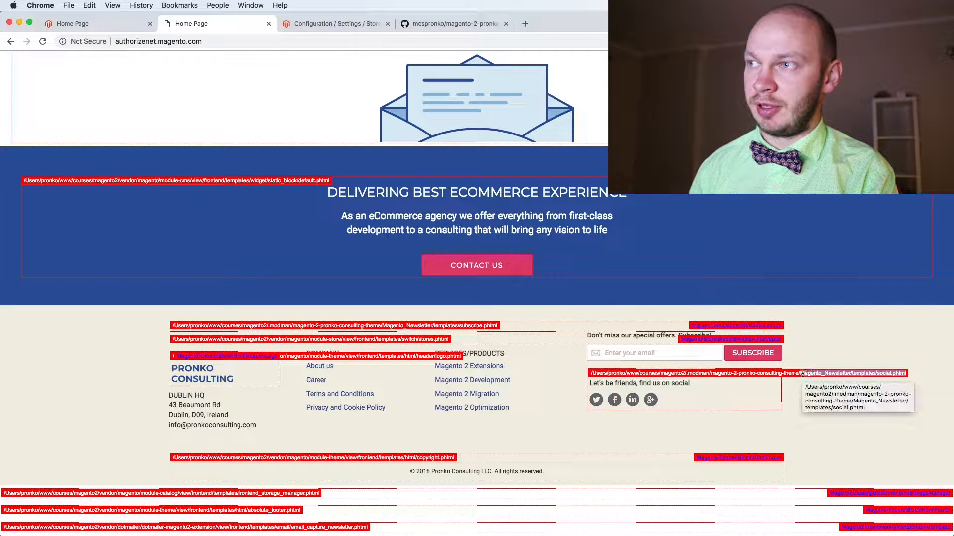
mouse_move(799, 430)
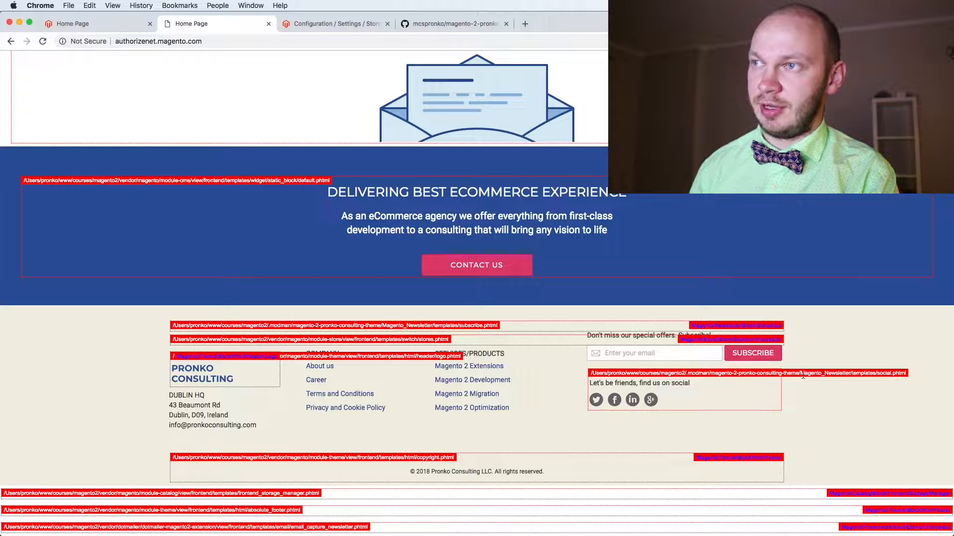
mouse_move(791, 378)
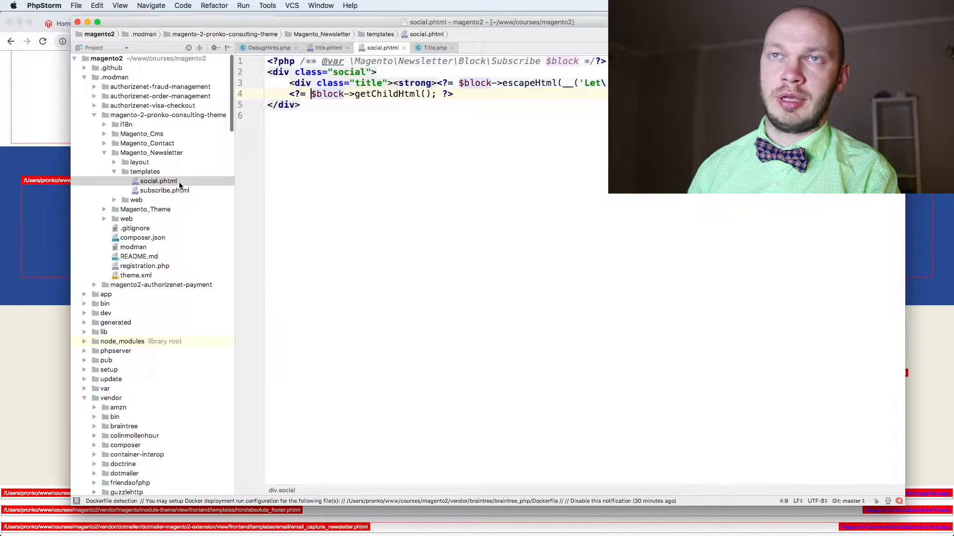
- Focus the social.phtml newsletter template code in the editor
left_click(157, 181)
type("DebugHints")
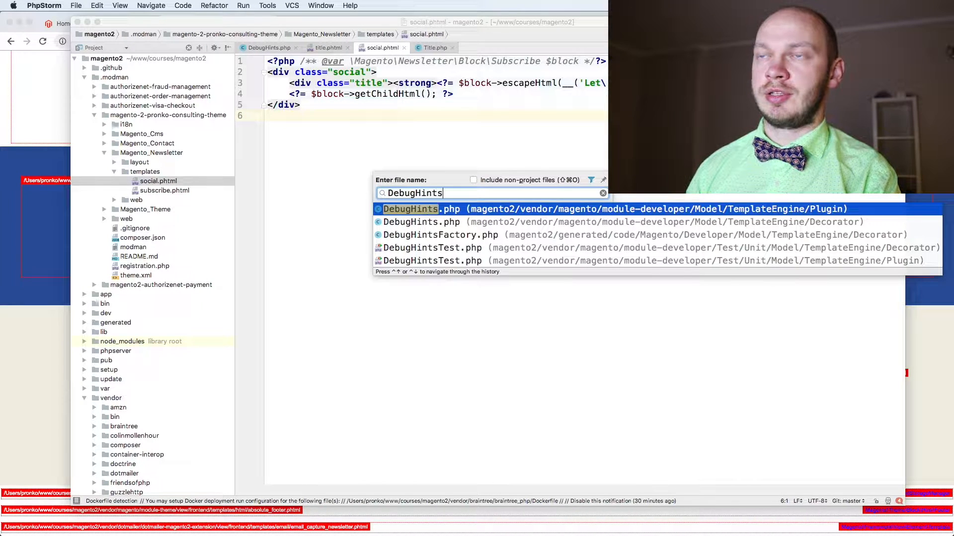
- Search DebugHints.php and choose the module-developer Model/TemplateEngine/Plugin version
type(".php")
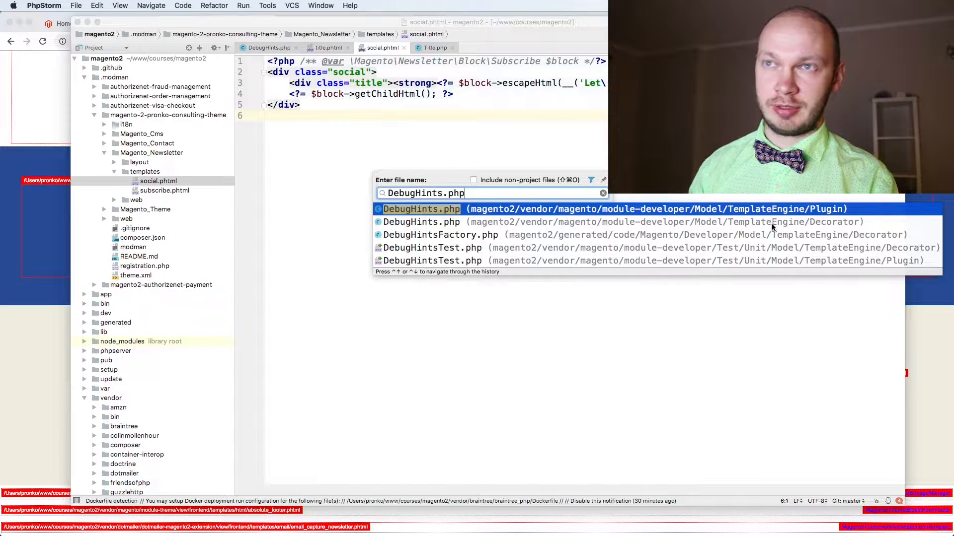
left_click(421, 208)
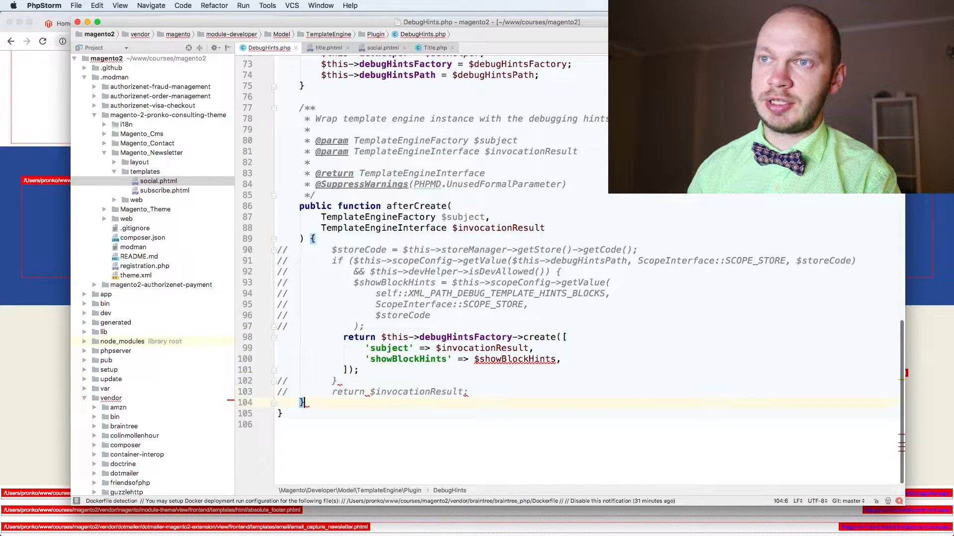
- Add '$showBlockHints = true;' in afterCreate so block hints are always forced on
type("$showBlockHints = t")
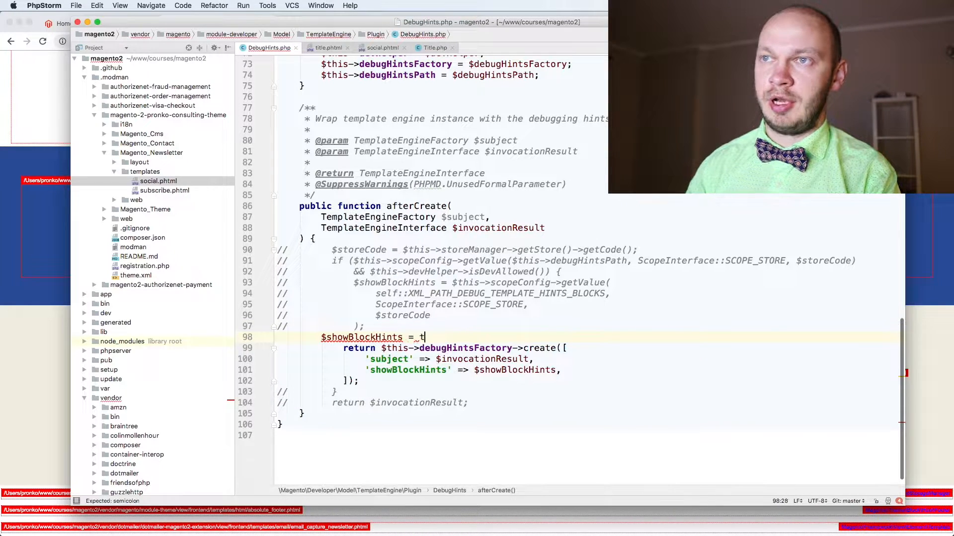
type("rue;")
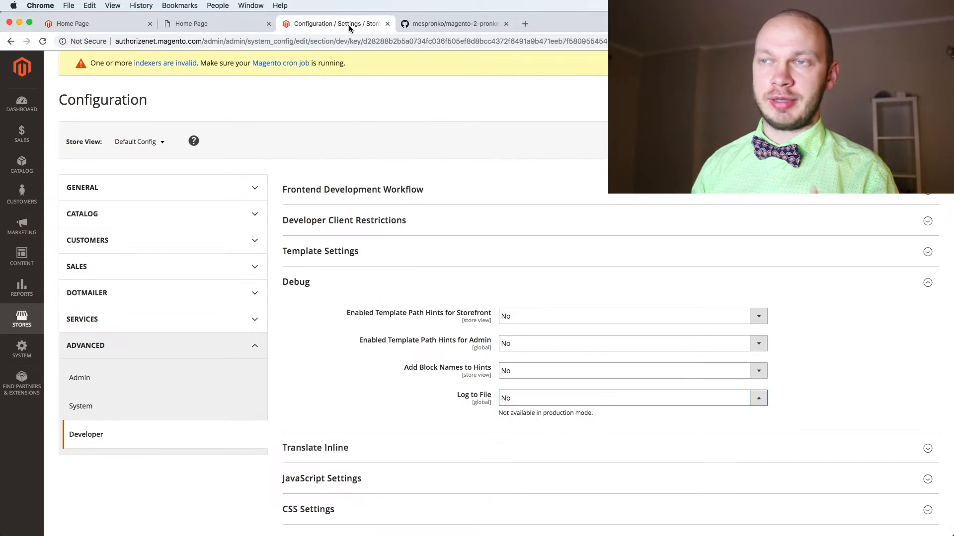
- Scroll to Advanced > Developer > Debug and expand the Template Path Hints for Storefront choices, still No
scroll("down", 3)
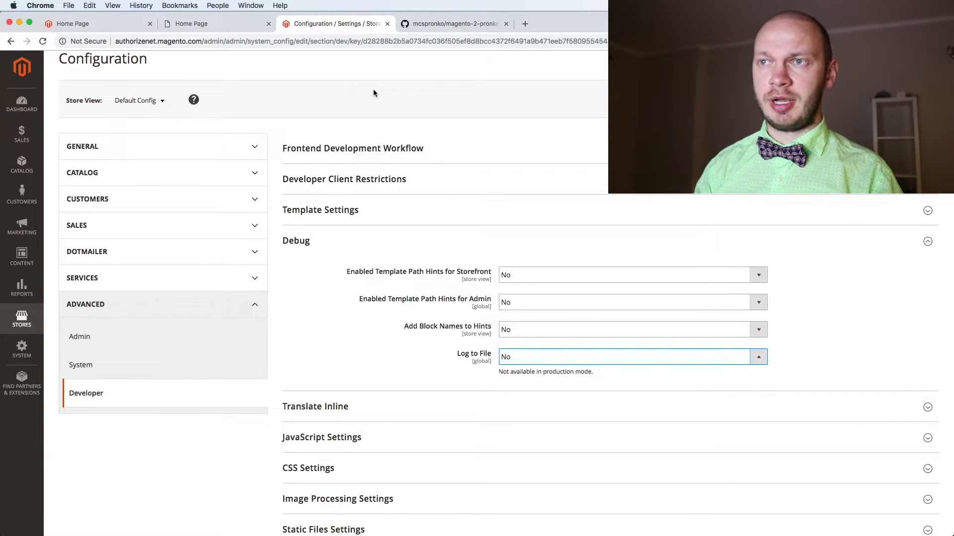
mouse_move(315, 337)
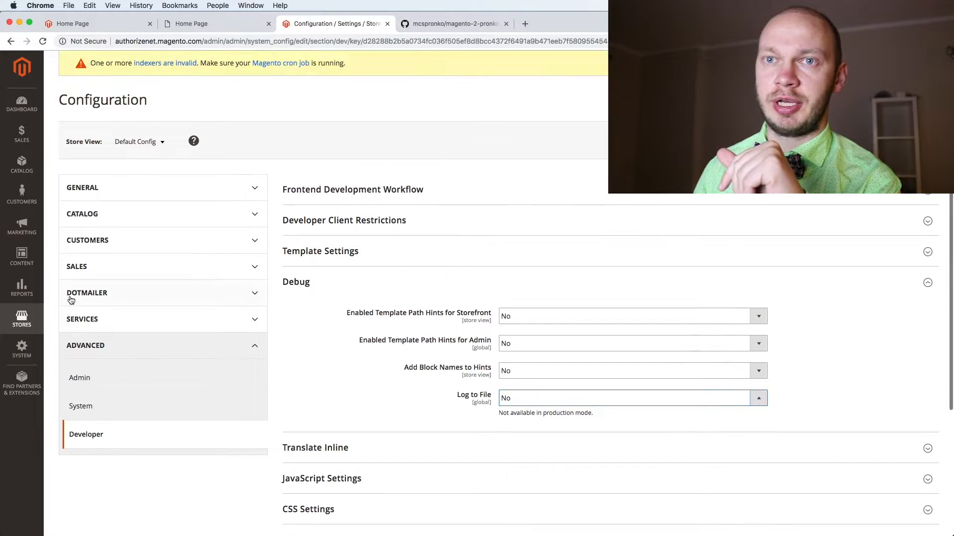
scroll("down", 3)
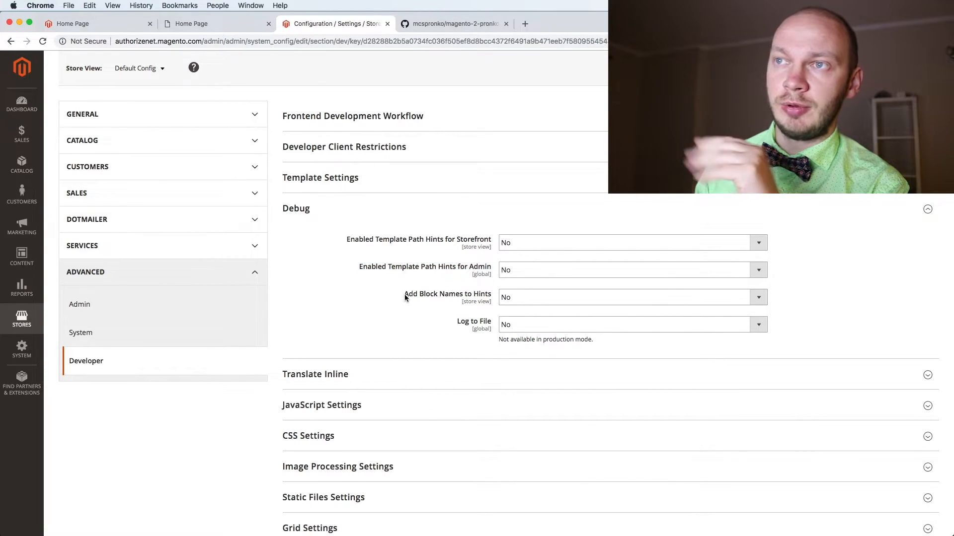
double_click(447, 294)
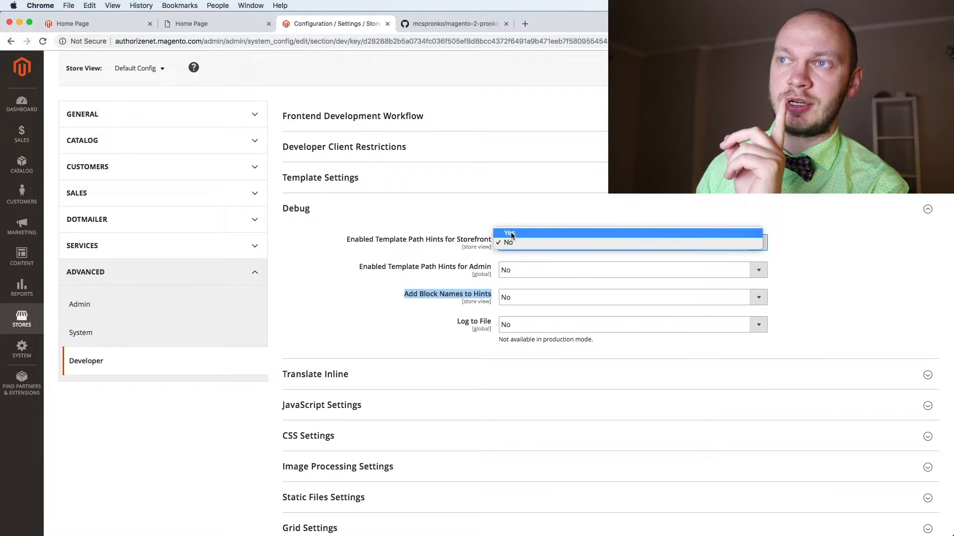
left_click(508, 243)
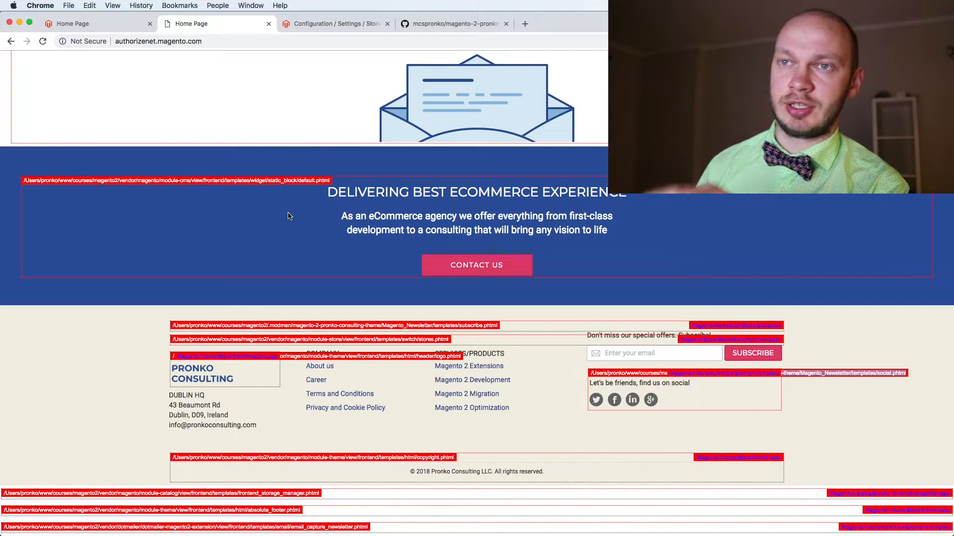
- Return to the admin Configuration tab, then switch back to DebugHints.php with showBlockHints forced true
left_click(334, 24)
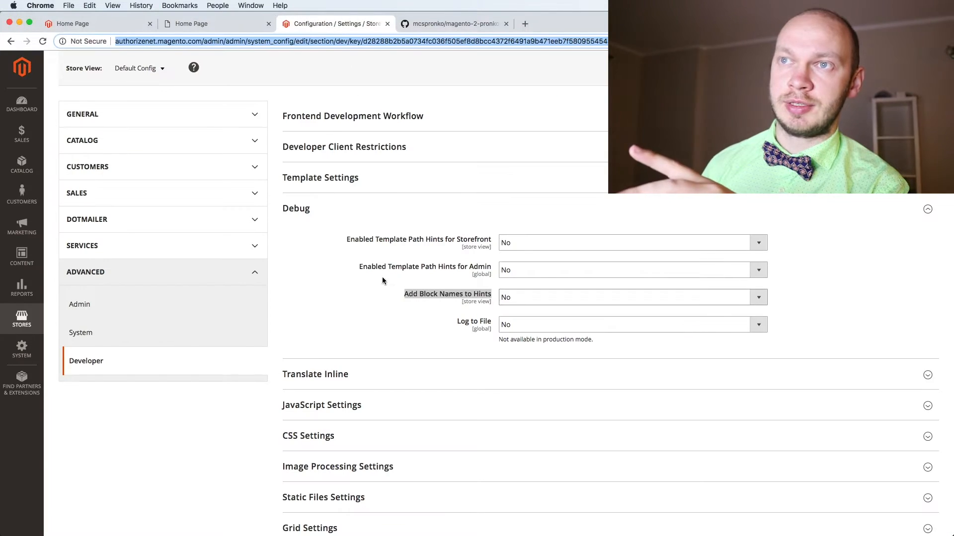
double_click(424, 266)
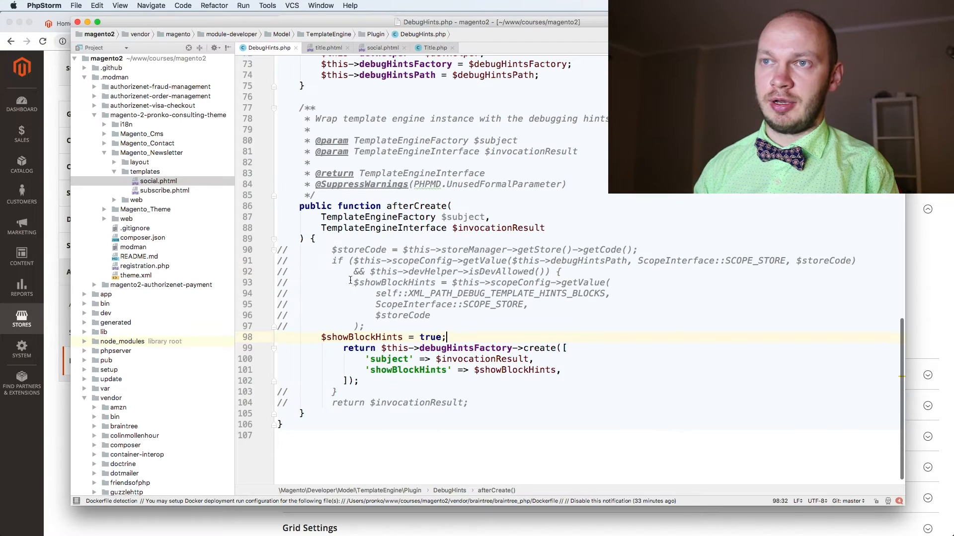
left_click(344, 337)
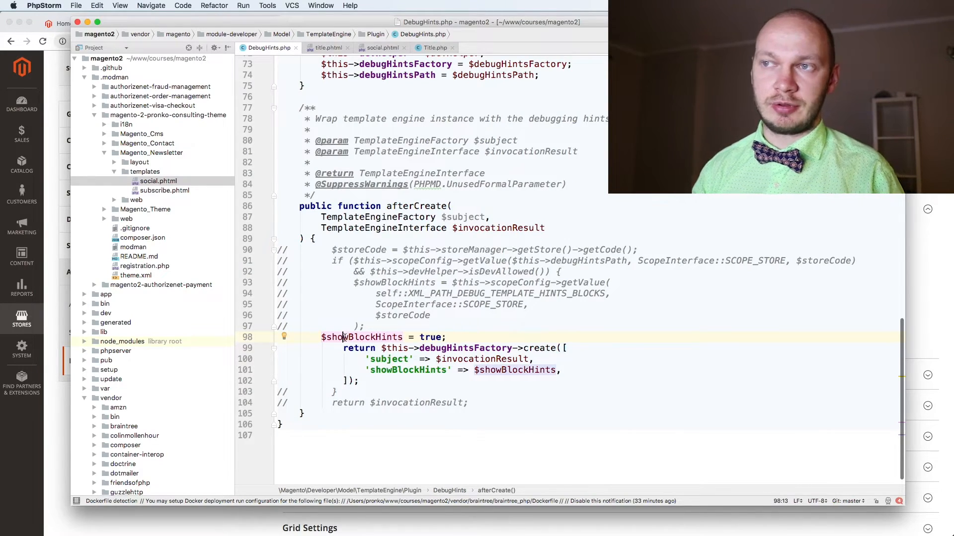